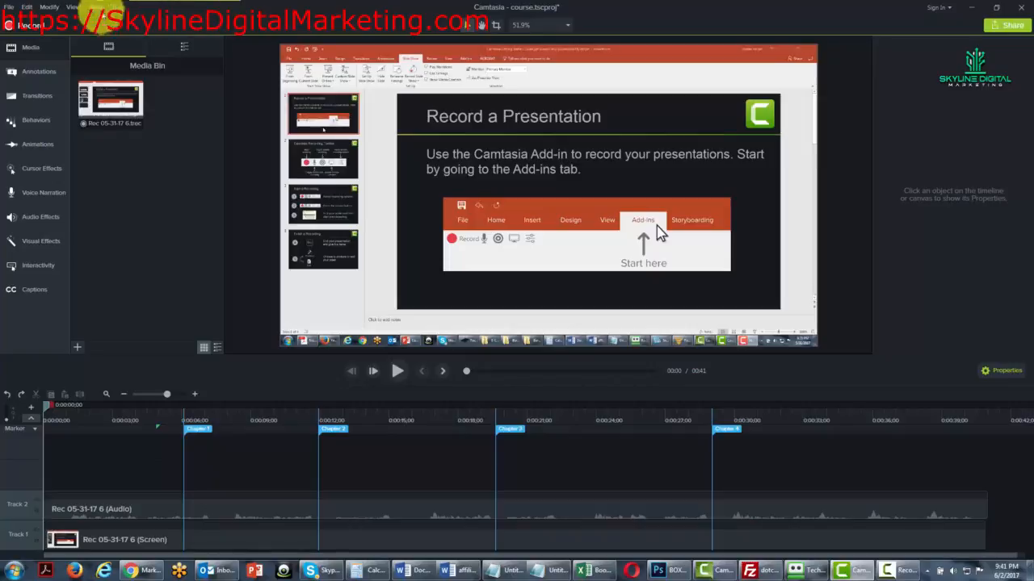
Remove all four chapter markers via Modify > Markers > Remove All Markers
{"action": "left_click", "coordinate": [50, 7]}
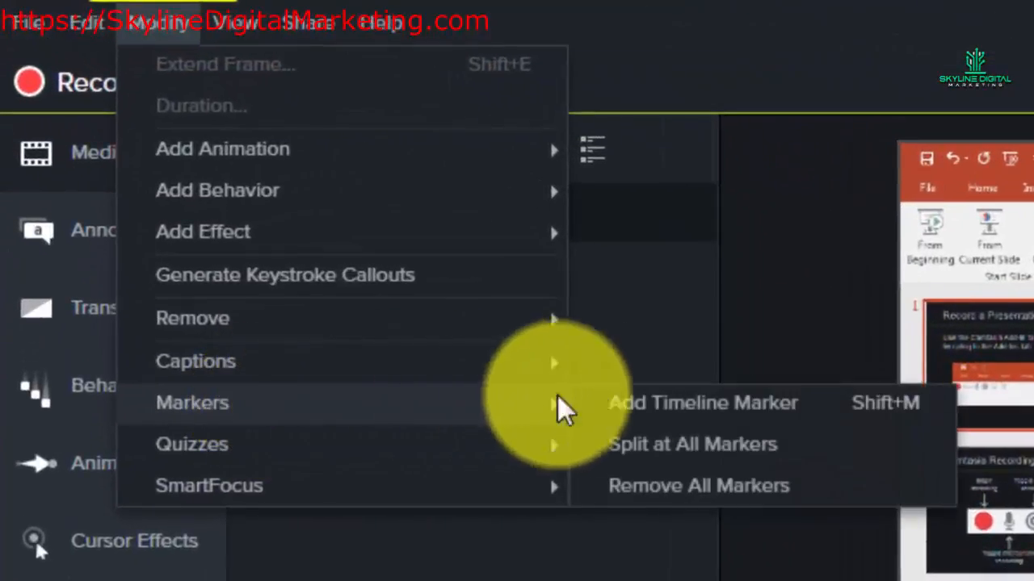
{"action": "left_click", "coordinate": [646, 461]}
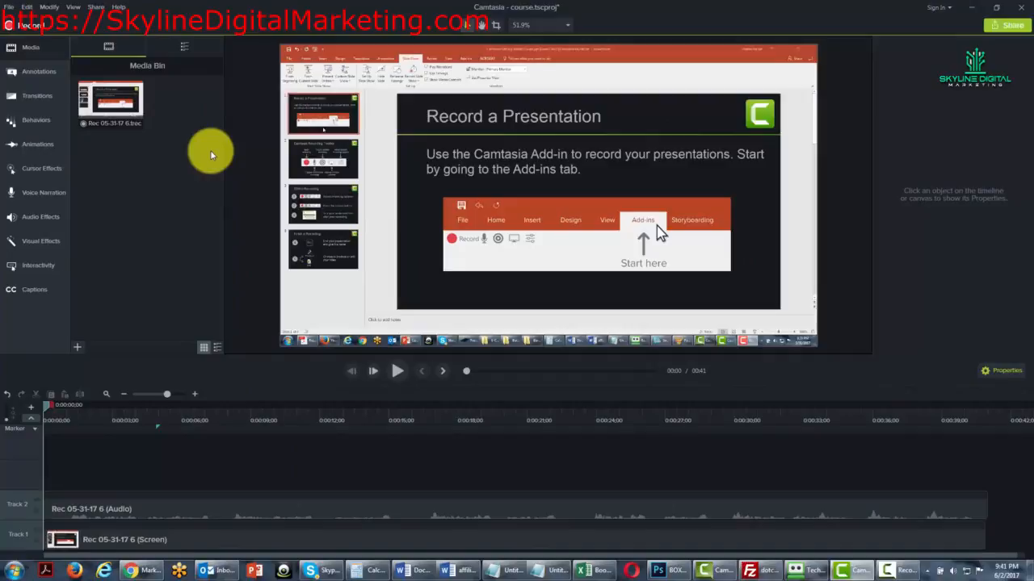
{"action": "mouse_move", "coordinate": [30, 432]}
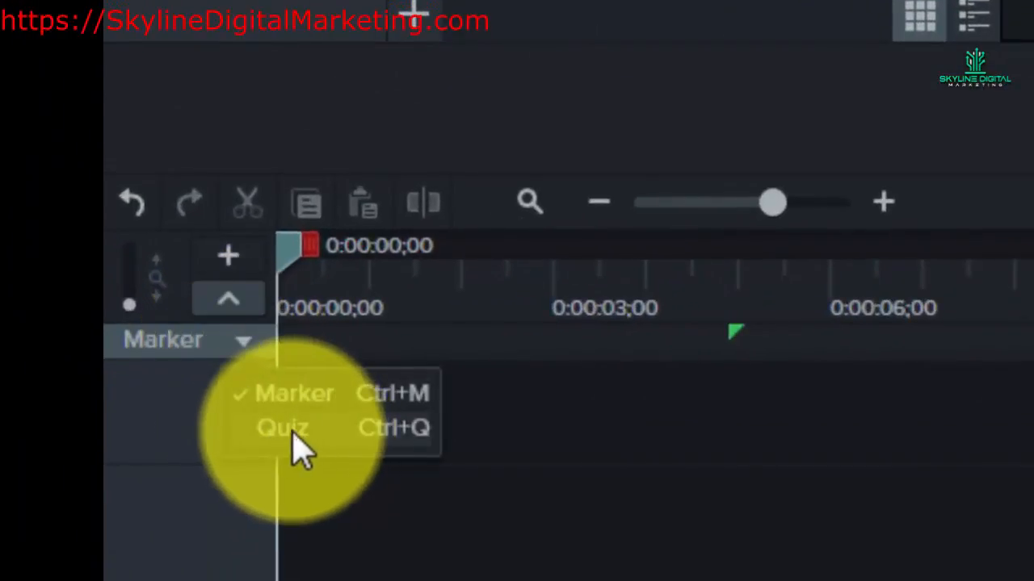
Switch the marker track to Quiz, placing a first quiz near four seconds
{"action": "left_click", "coordinate": [281, 427]}
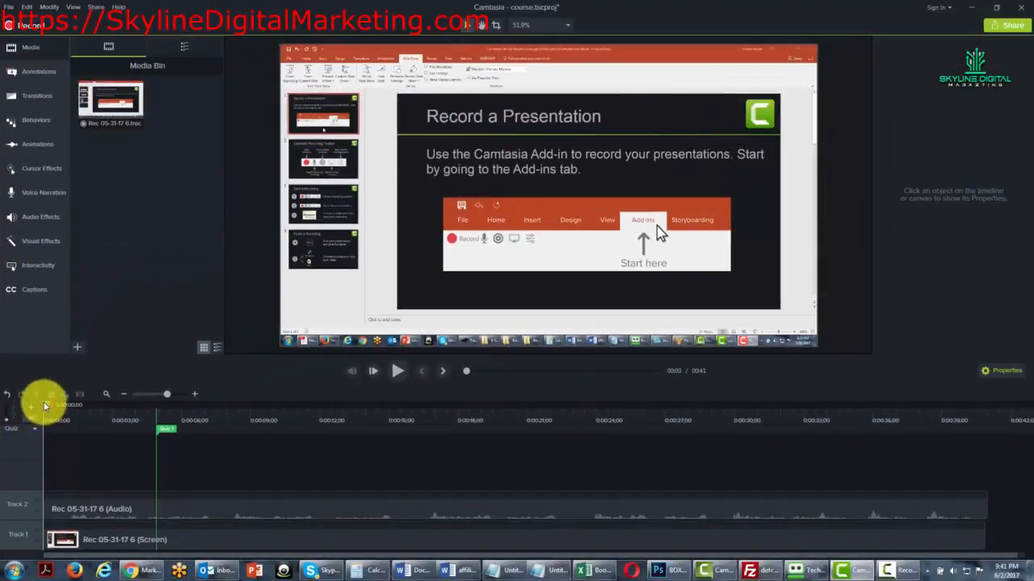
Drag the playhead later into the video to place quizzes near 18 and 27 seconds
{"action": "left_click_drag", "start_coordinate": [46, 404], "coordinate": [165, 405]}
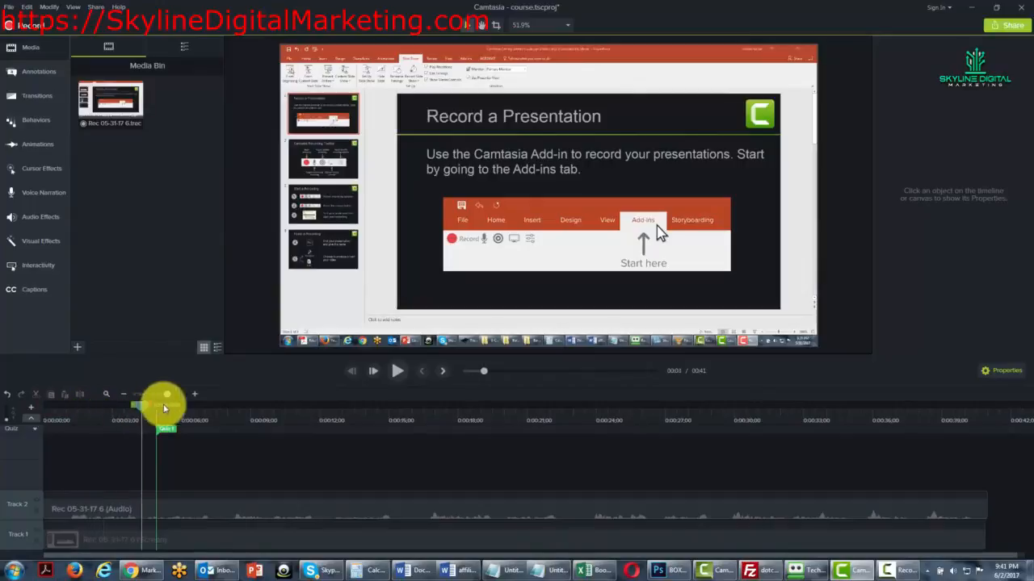
{"action": "left_click_drag", "start_coordinate": [165, 404], "coordinate": [391, 404]}
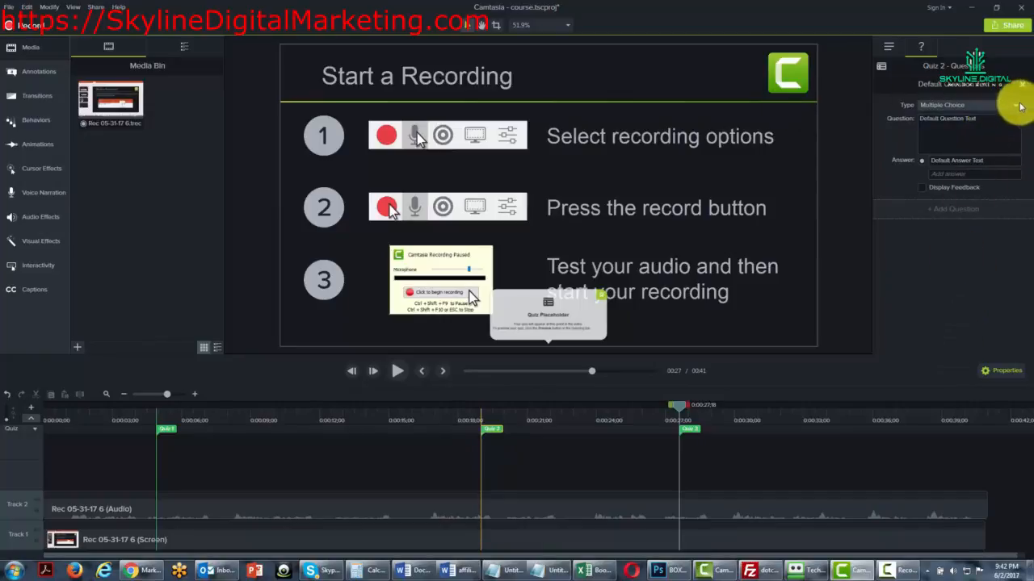
{"action": "left_click", "coordinate": [1015, 104]}
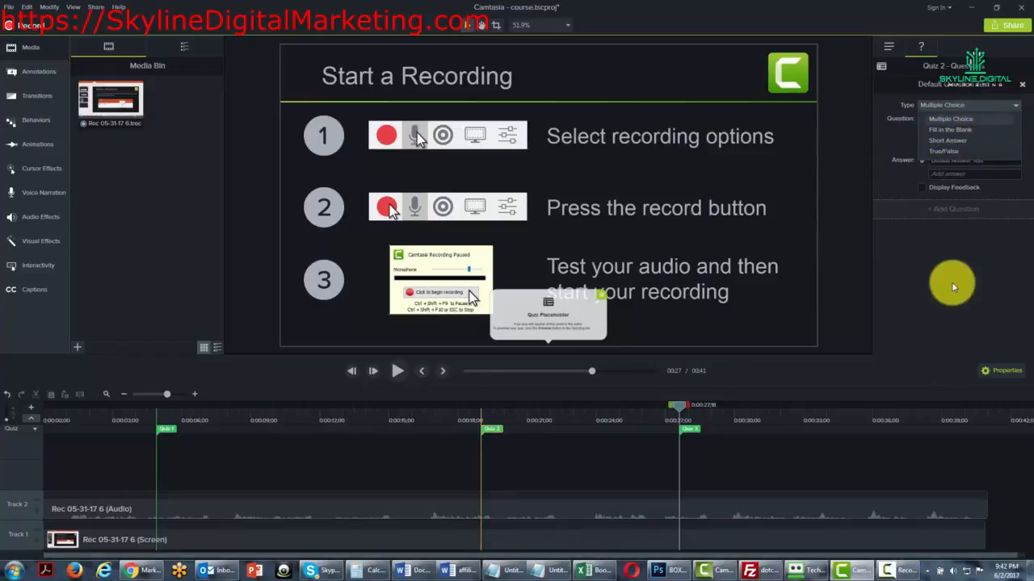
{"action": "left_click", "coordinate": [950, 119]}
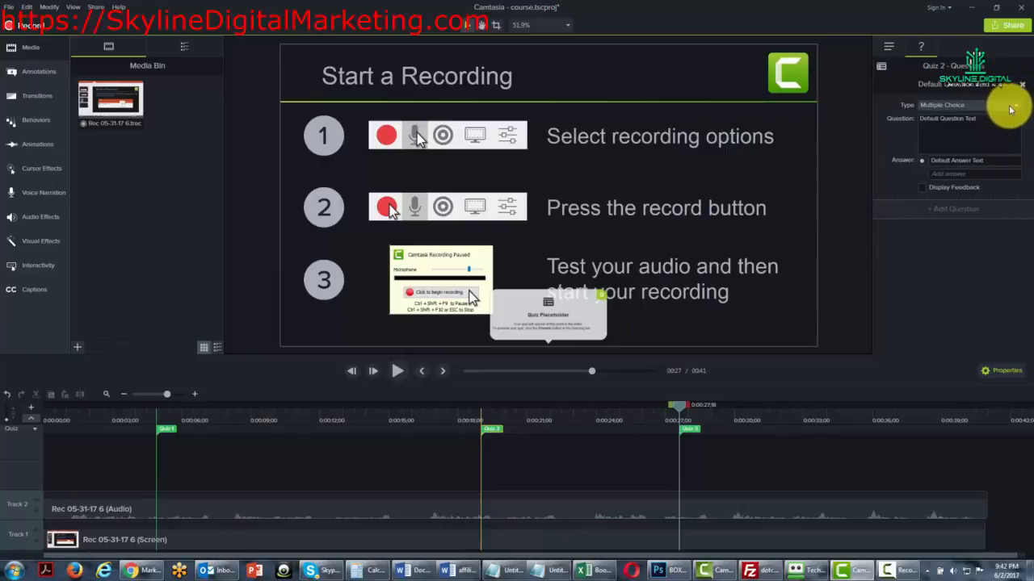
{"action": "mouse_move", "coordinate": [369, 361]}
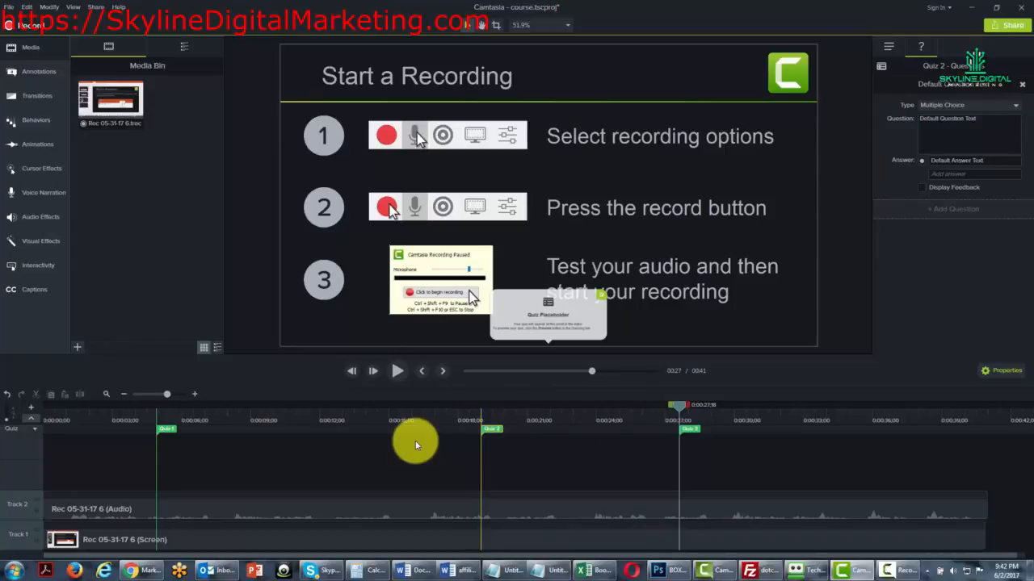
{"action": "mouse_move", "coordinate": [448, 442]}
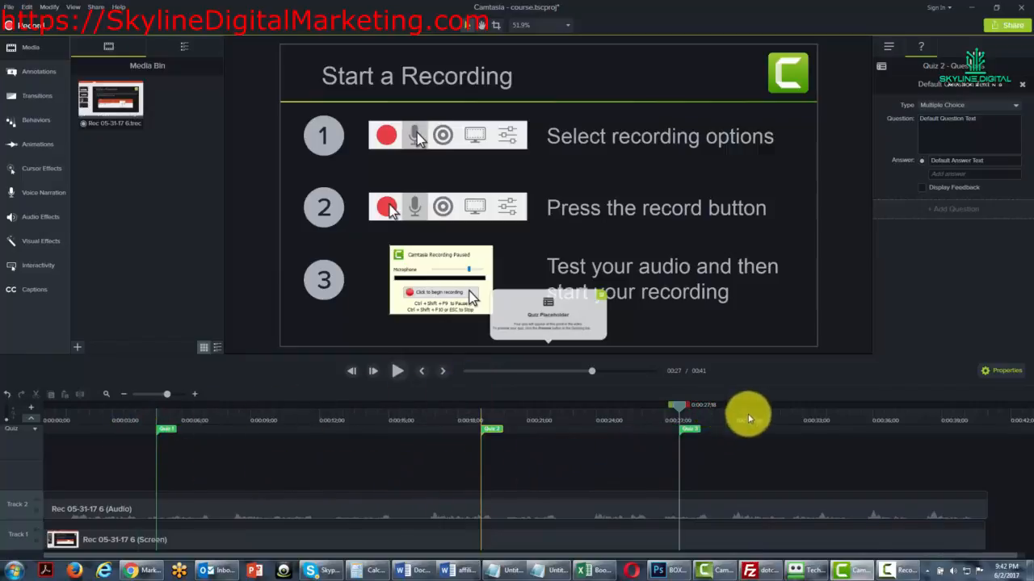
{"action": "mouse_move", "coordinate": [652, 458]}
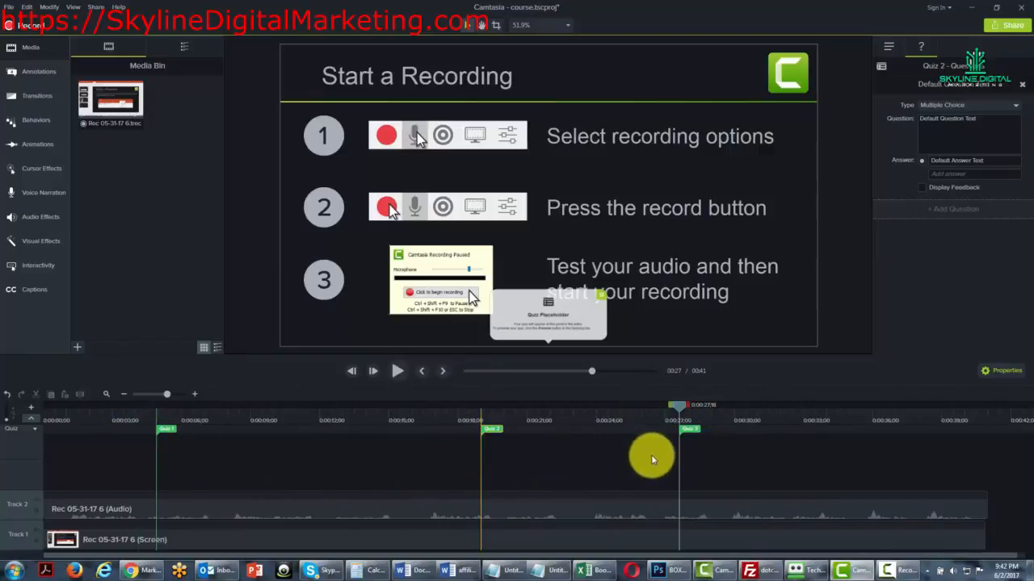
{"action": "mouse_move", "coordinate": [705, 456]}
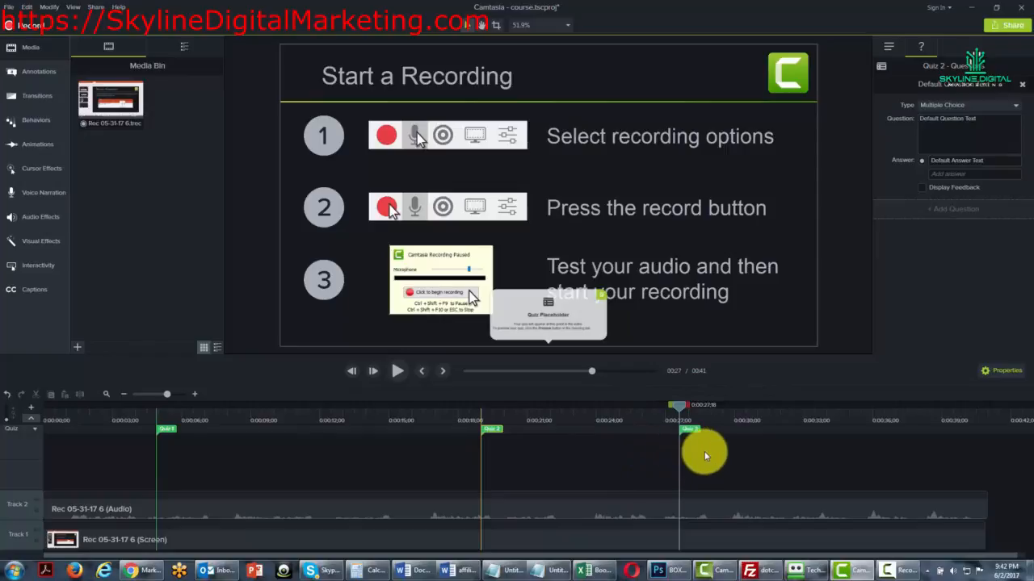